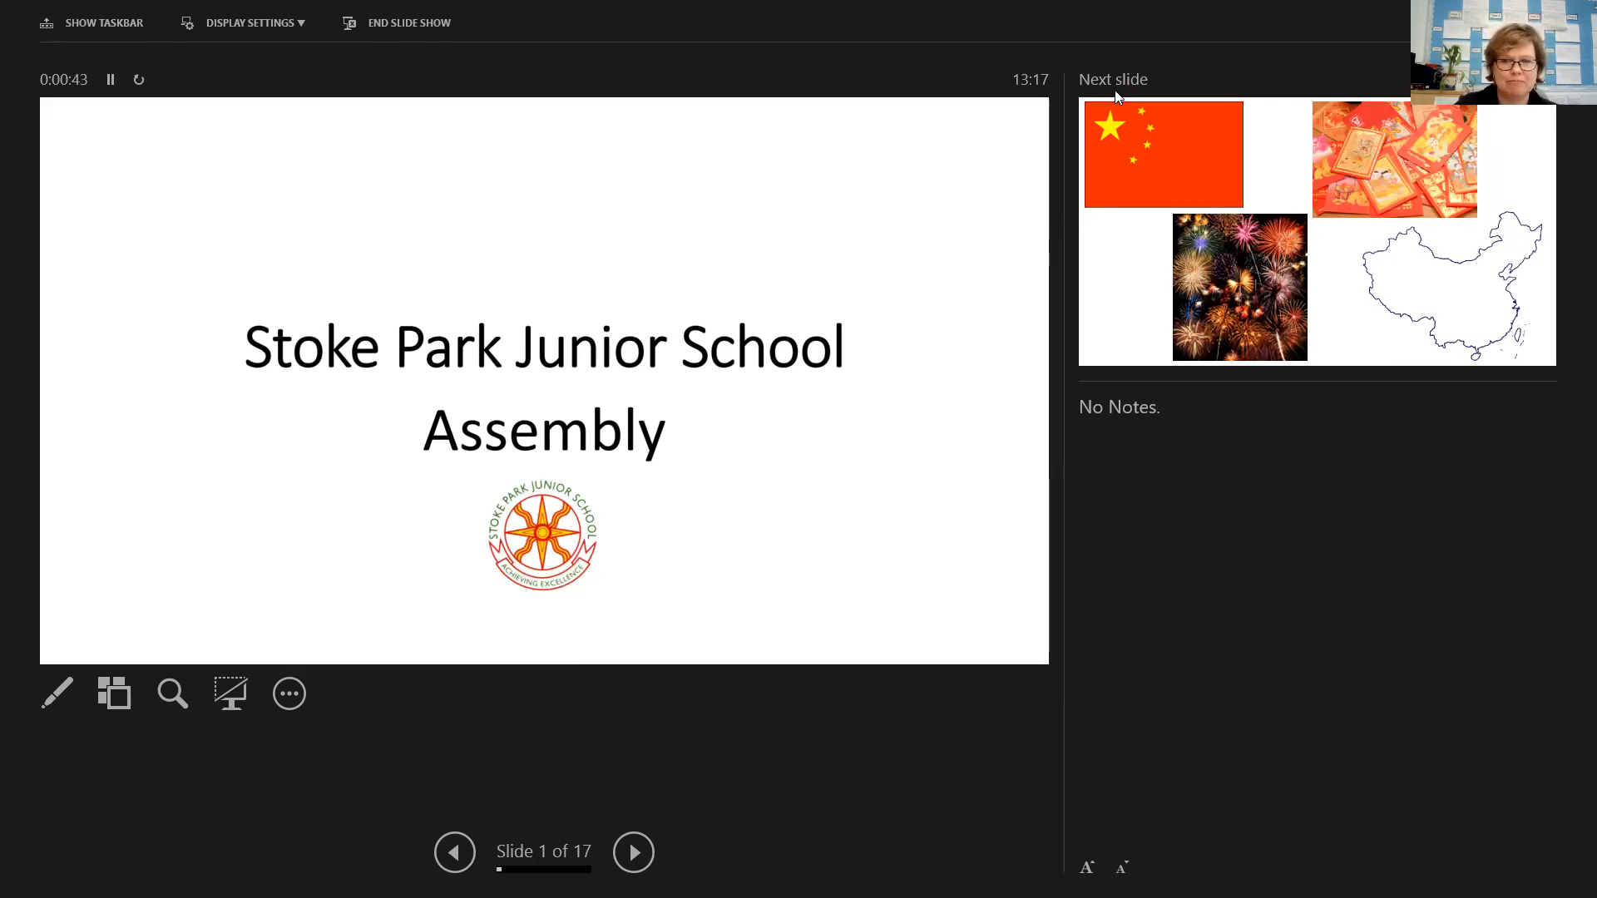
{"action": "mouse_move", "coordinate": [757, 821]}
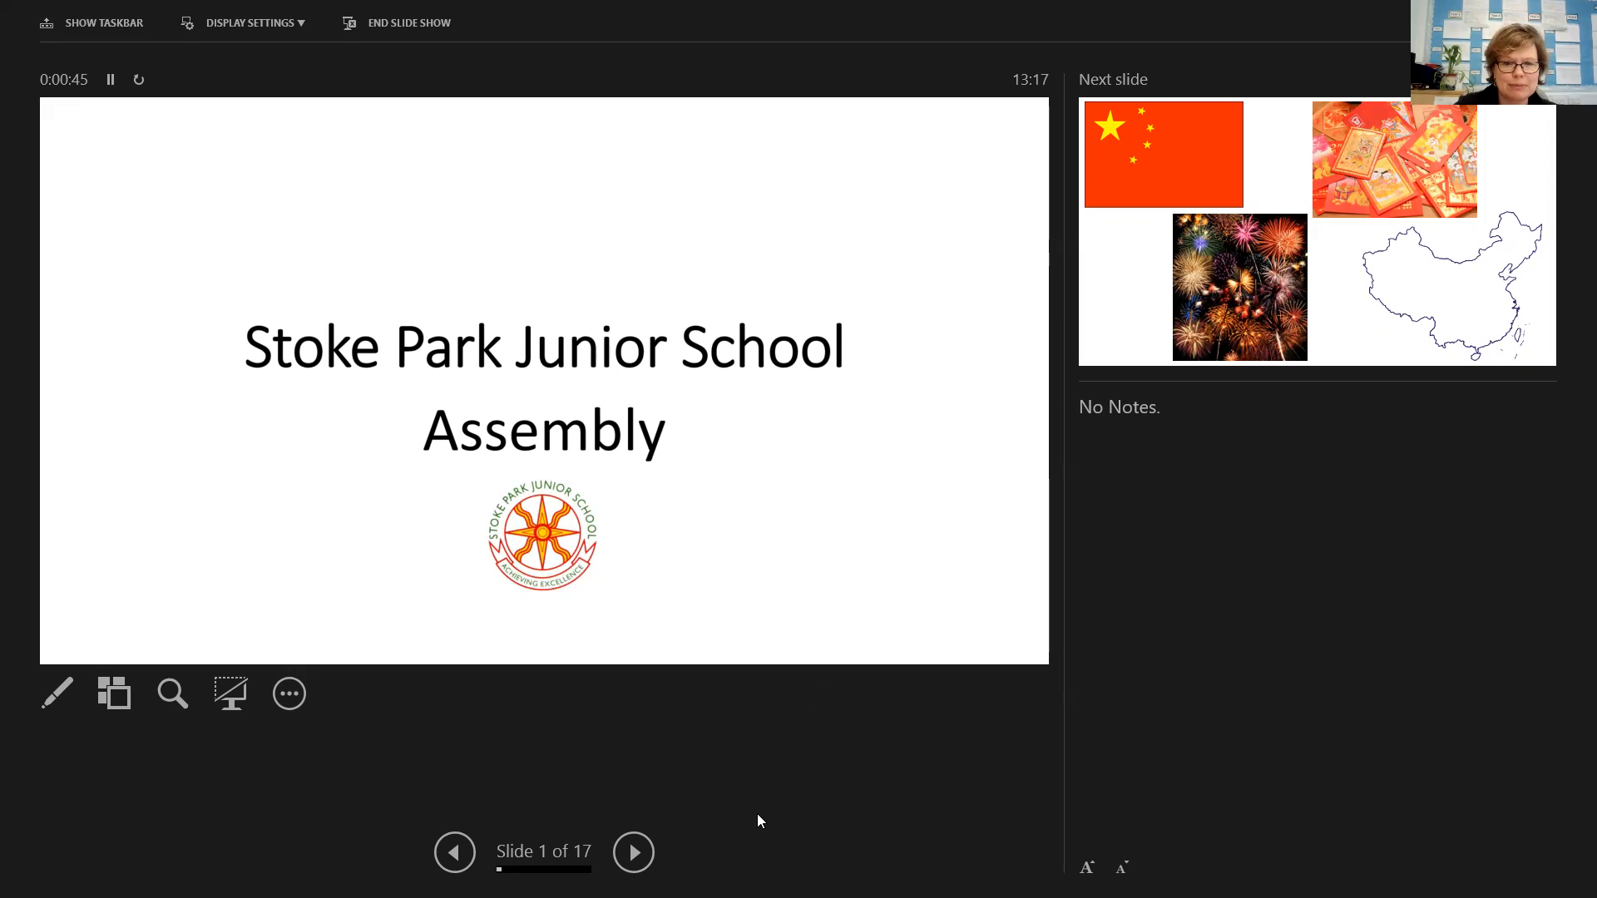
Step: Advance from the assembly title slide to slide 2 with the flag, envelopes and fireworks
{"action": "left_click", "coordinate": [632, 852]}
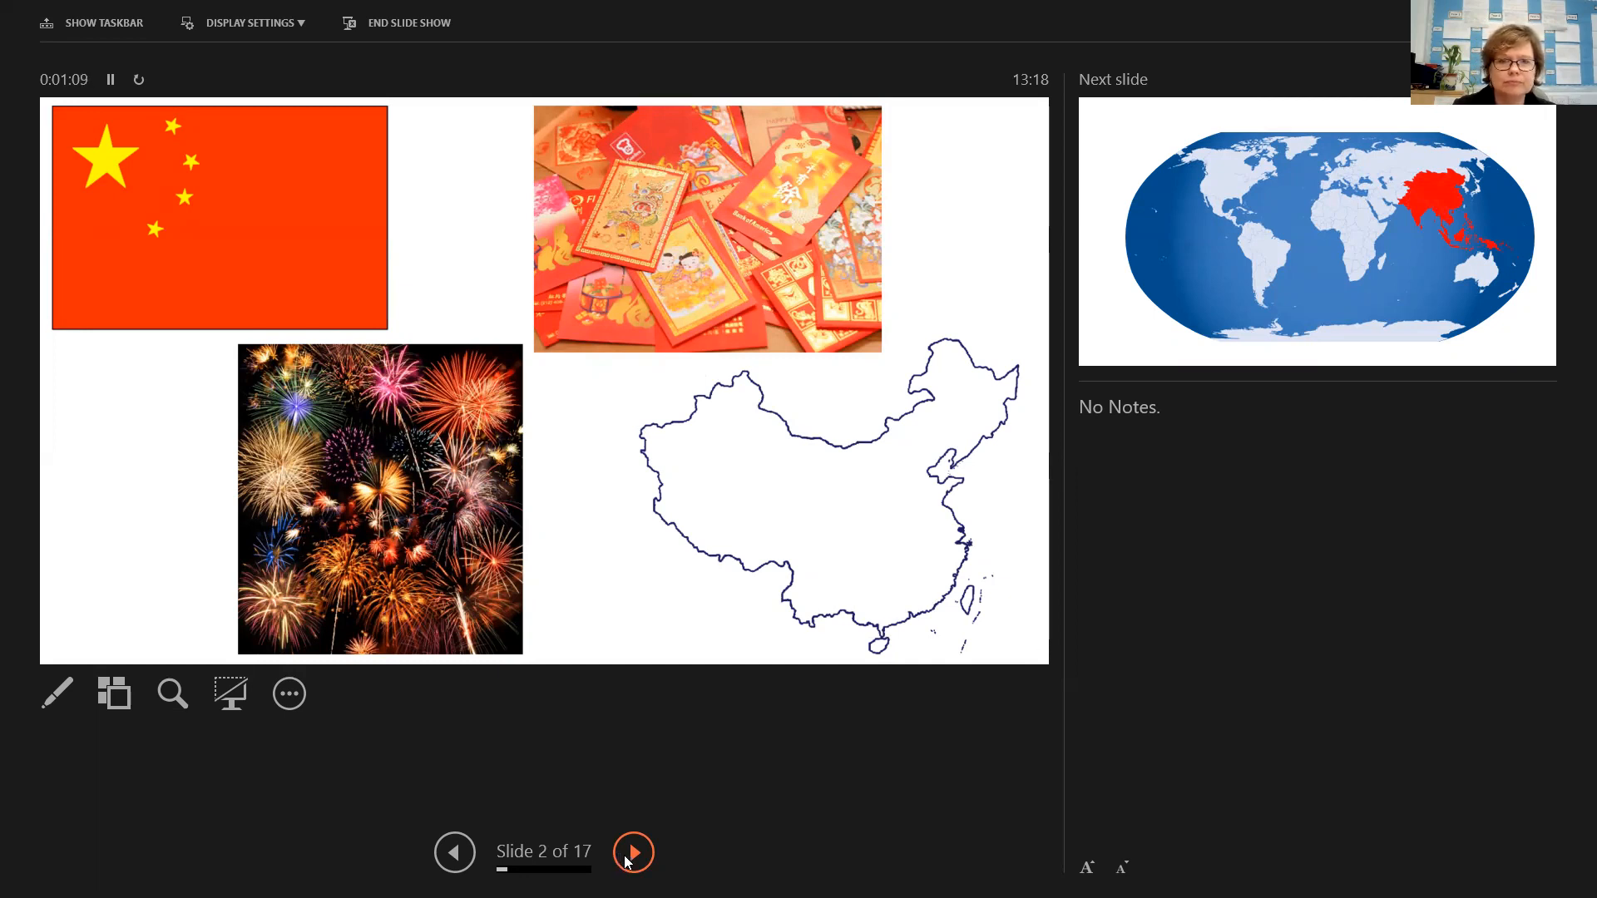
Step: Advance through the world map slide 3 to slide 4, the labelled China map
{"action": "left_click", "coordinate": [632, 851]}
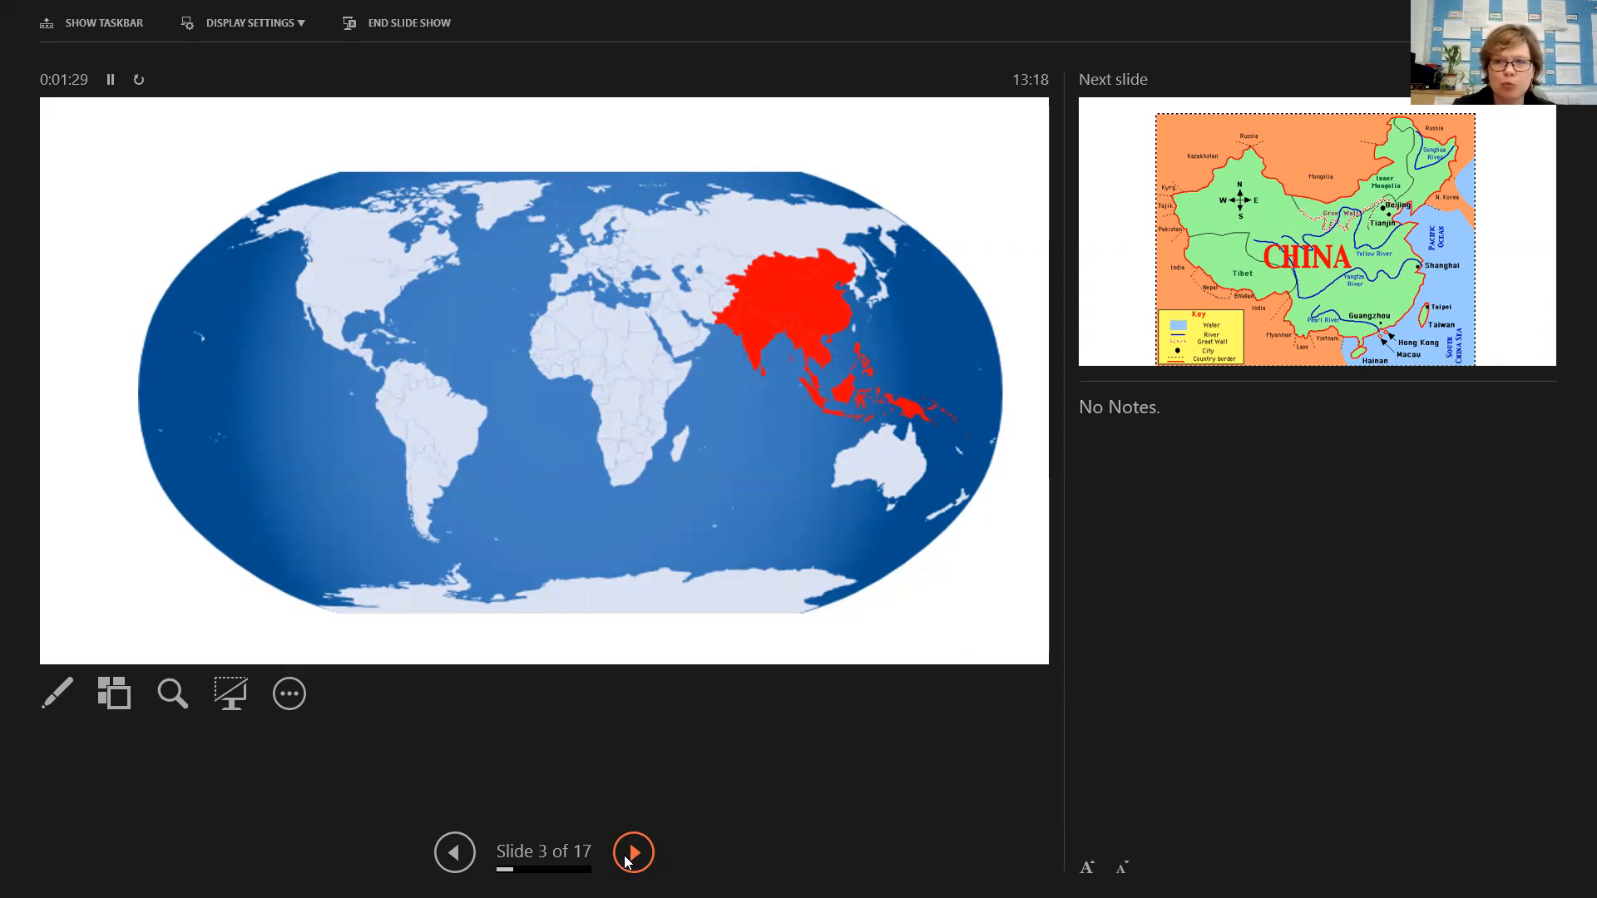
{"action": "left_click", "coordinate": [632, 852]}
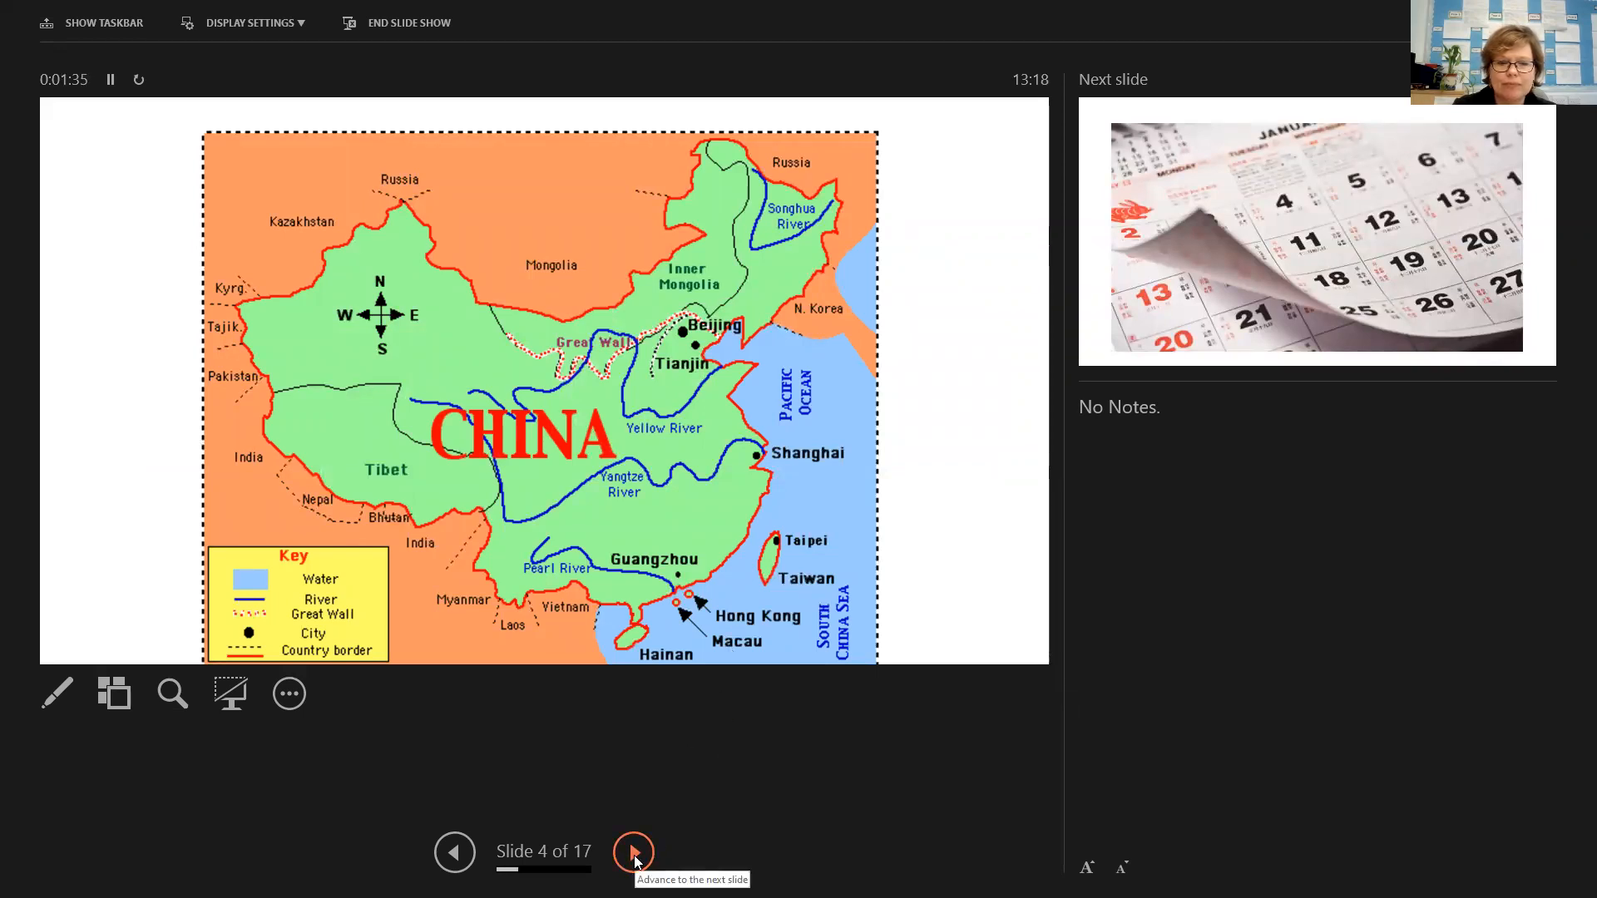
Step: Advance to slide 5 of 17, the calendar photo
{"action": "left_click", "coordinate": [633, 852]}
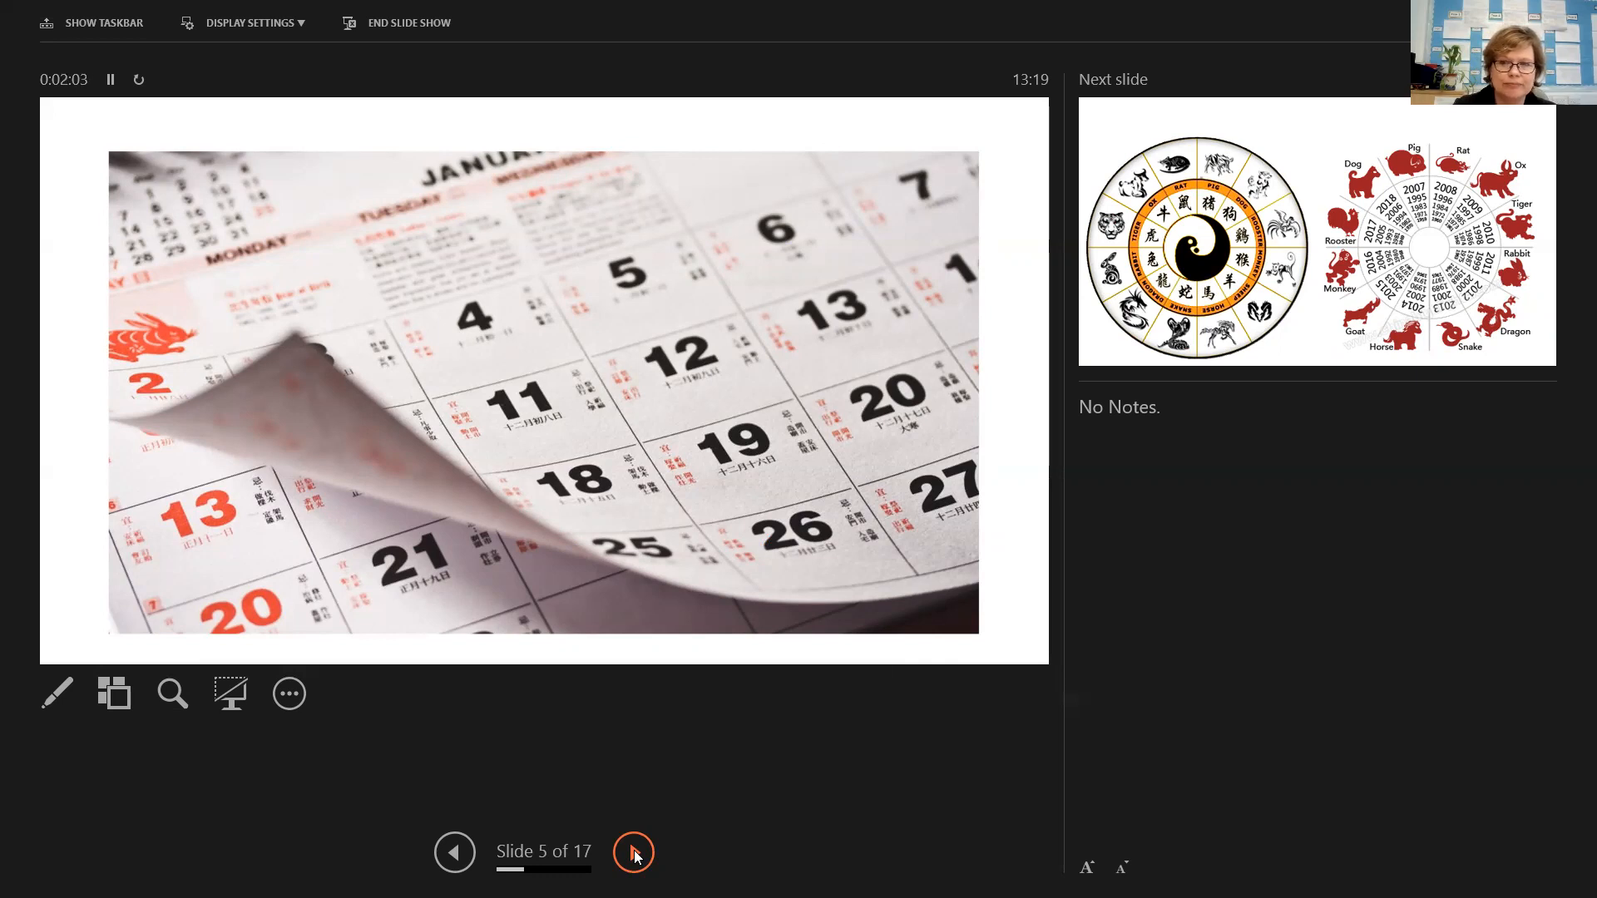
Step: Advance to slide 6, the two Chinese zodiac animal wheels with their years
{"action": "left_click", "coordinate": [633, 852]}
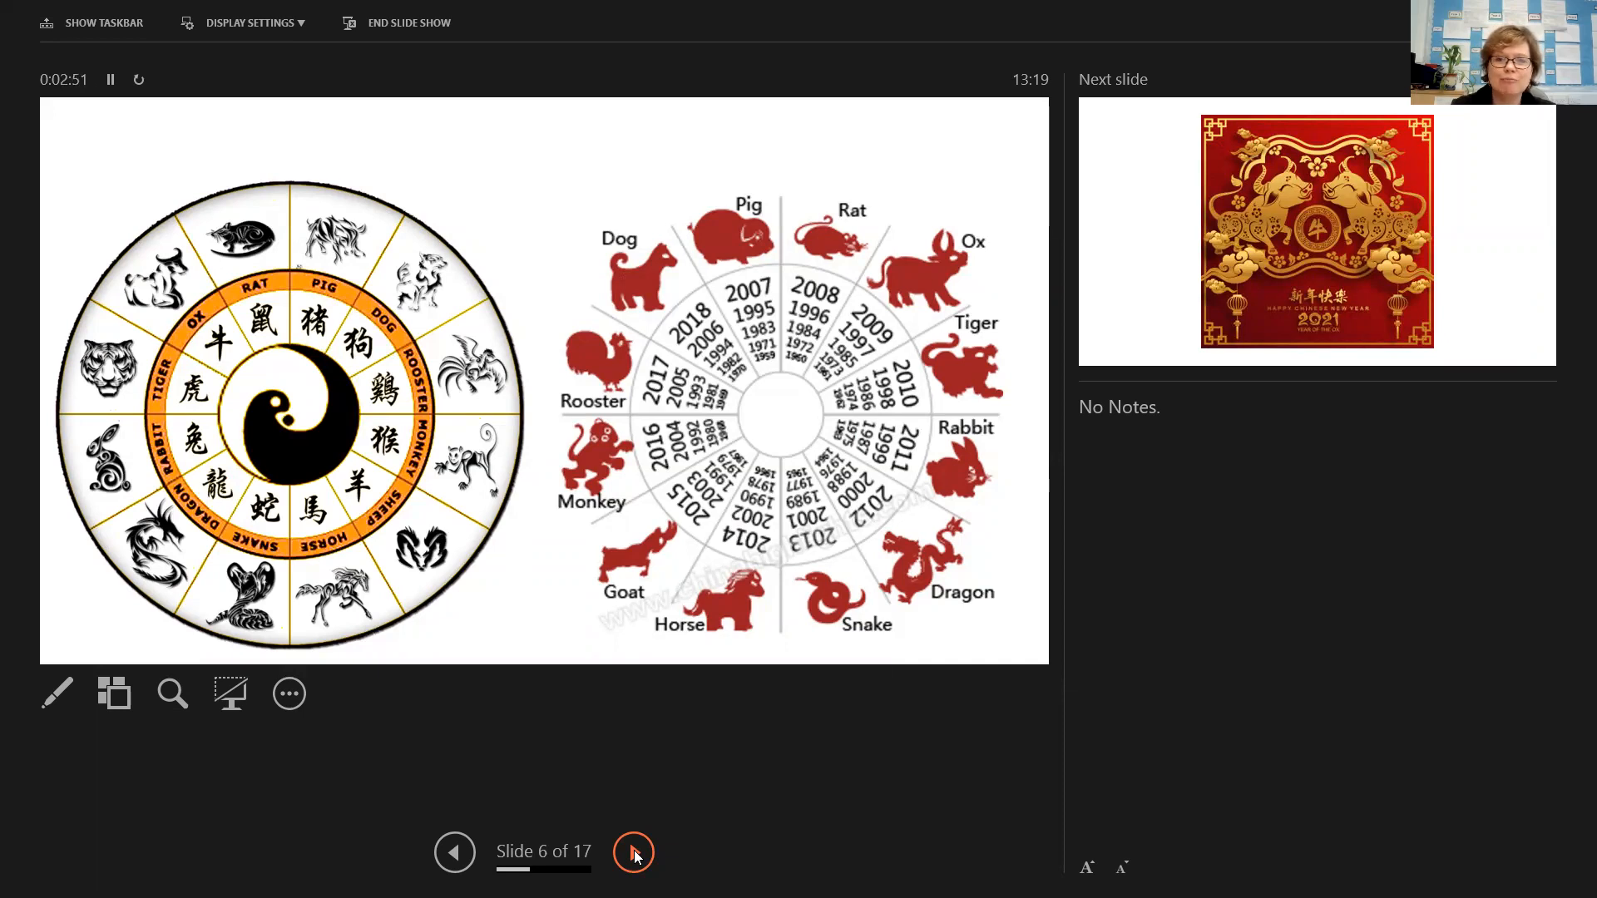
Step: Advance to slide 7, the golden 2021 Year of the Ox card
{"action": "left_click", "coordinate": [632, 852]}
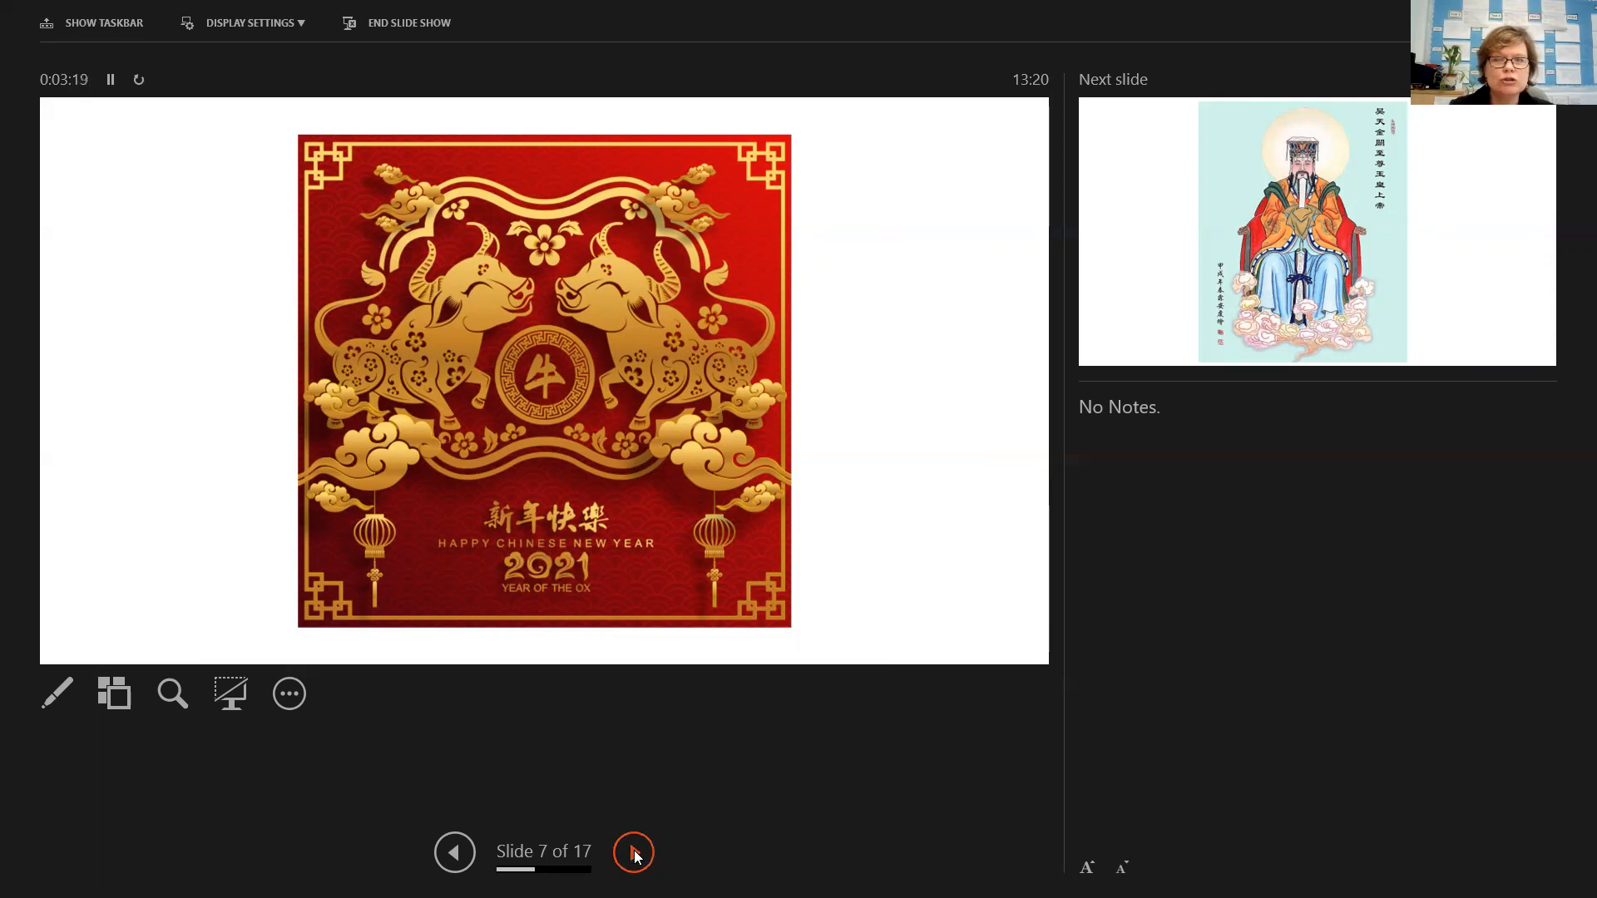
Step: Advance past the Jade Emperor portrait to slide 9, the swimming race story
{"action": "left_click", "coordinate": [632, 852]}
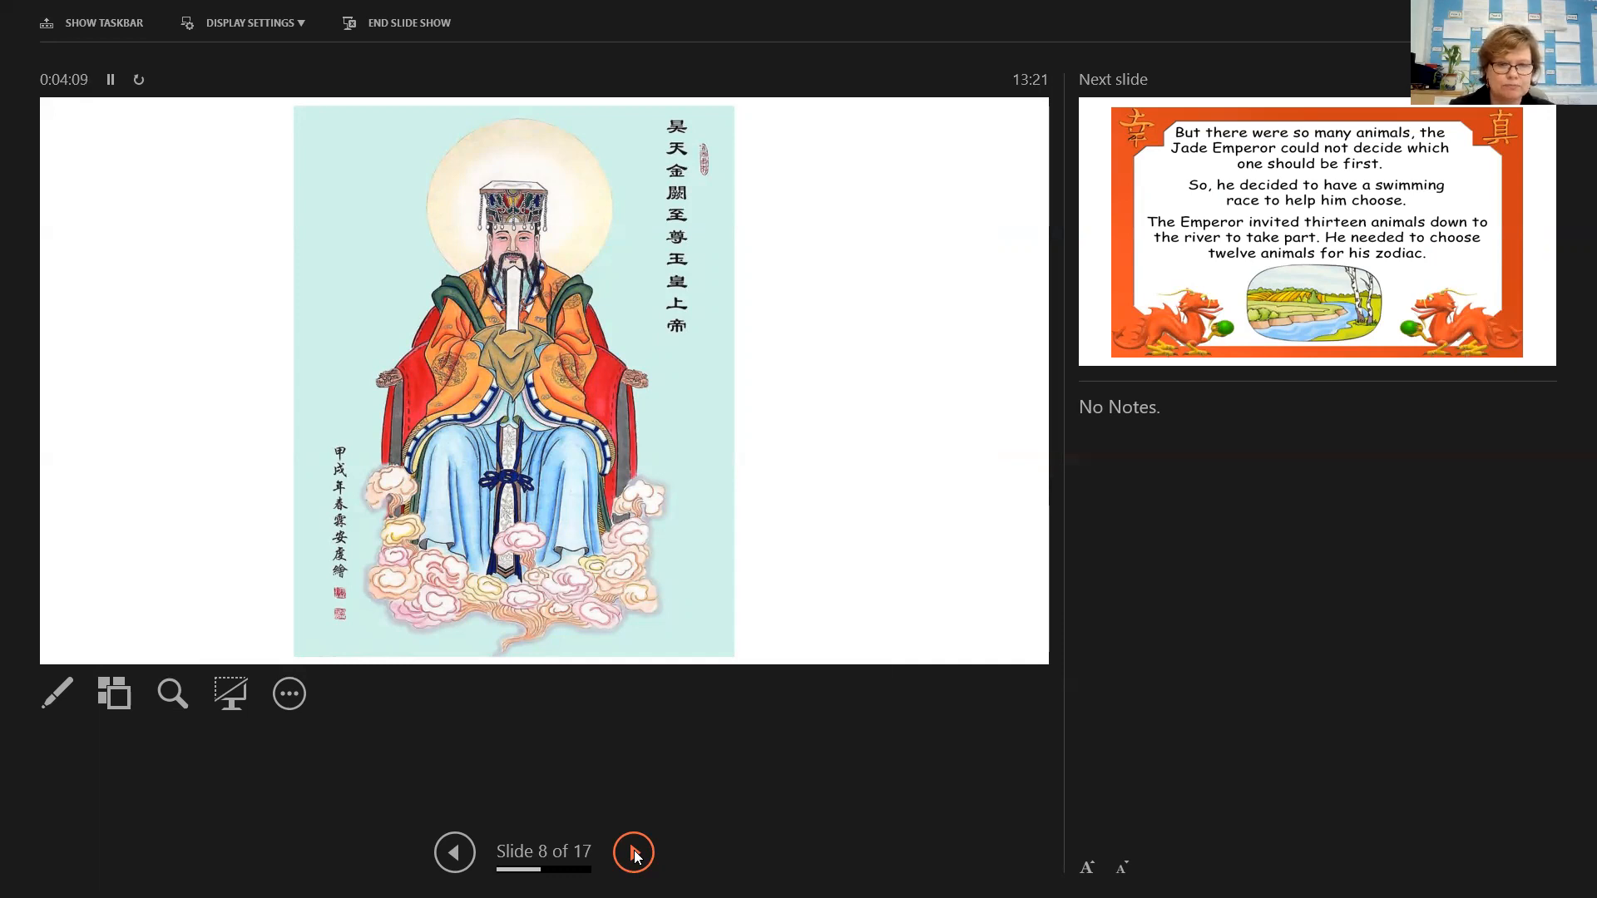
{"action": "left_click", "coordinate": [632, 851]}
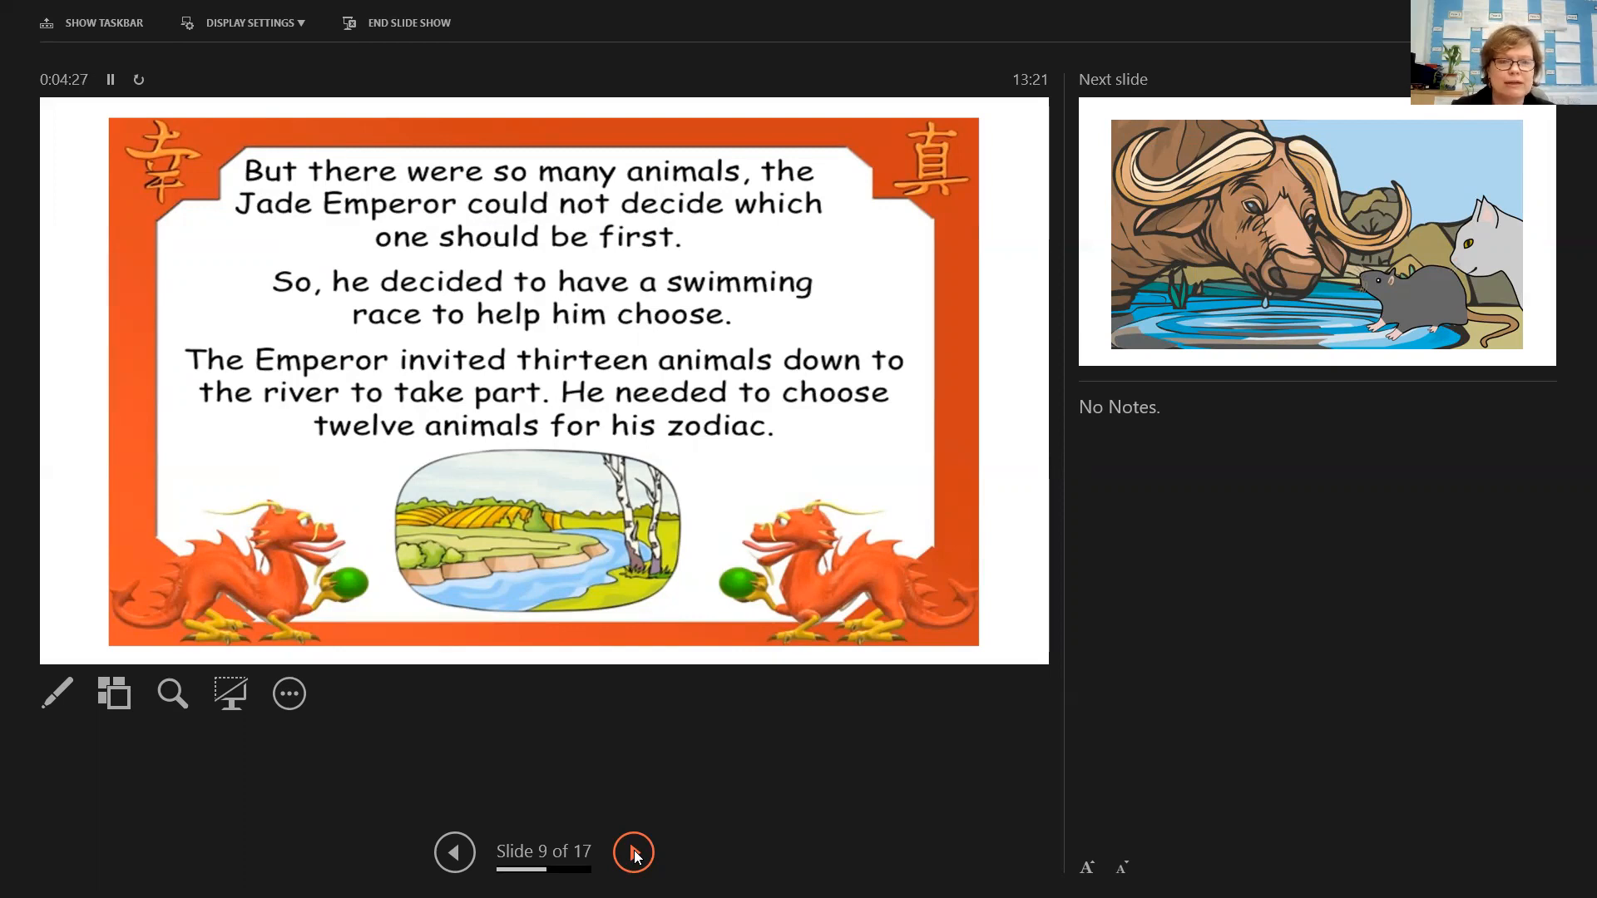
Step: Advance to slide 10, the ox, rat and cat at the water
{"action": "left_click", "coordinate": [632, 852]}
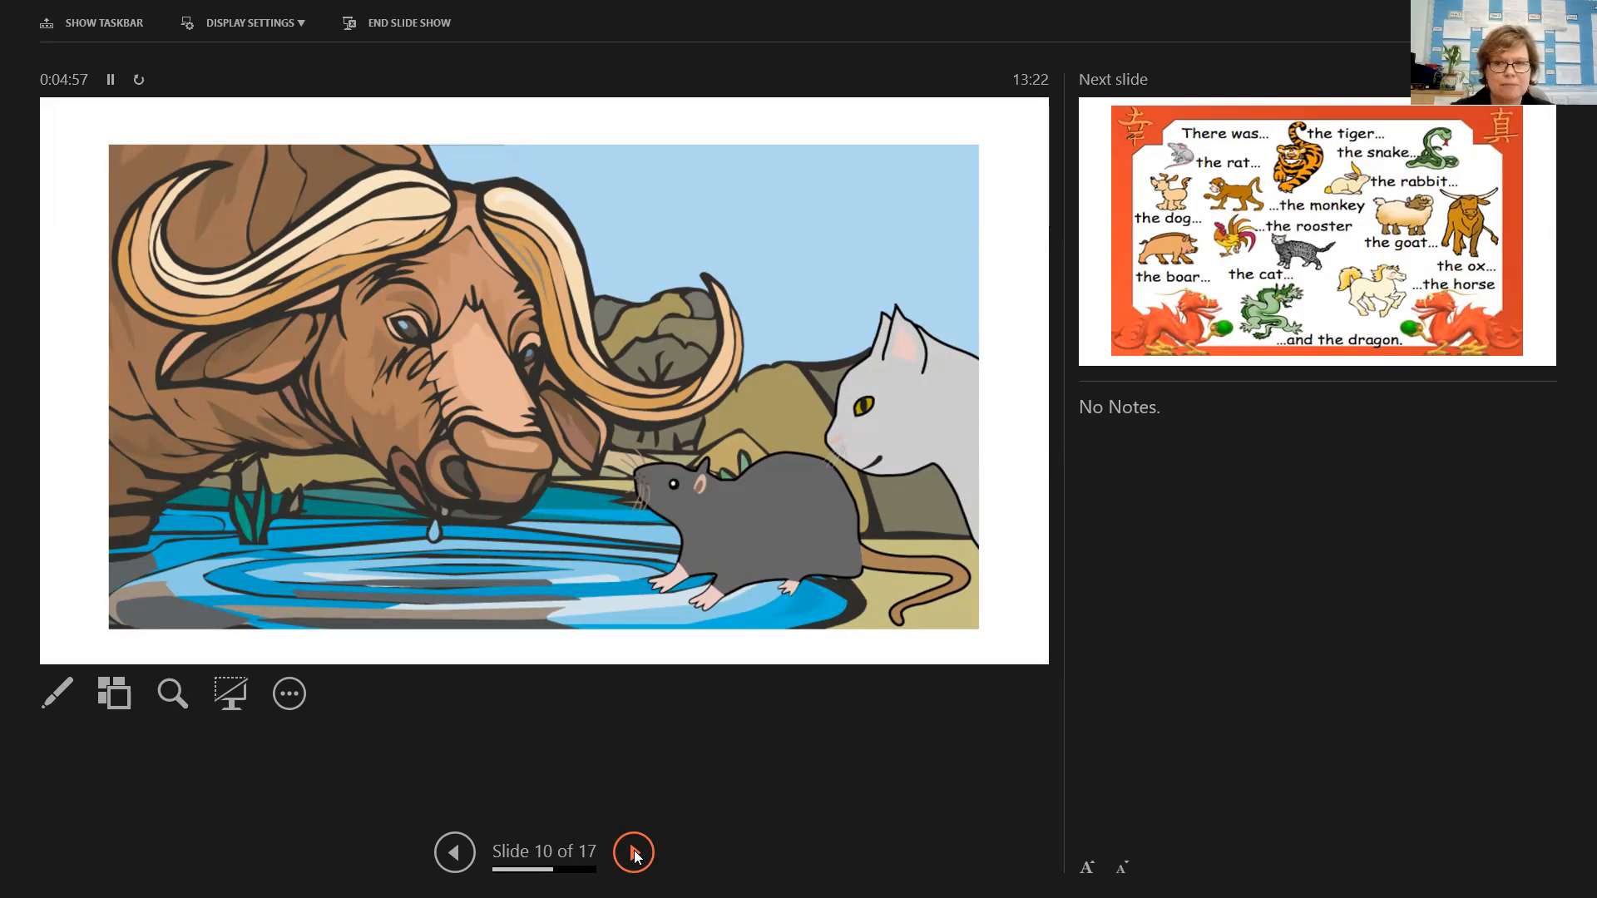
Step: Advance to slide 11, listing the thirteen animals from tiger to dragon
{"action": "left_click", "coordinate": [632, 853]}
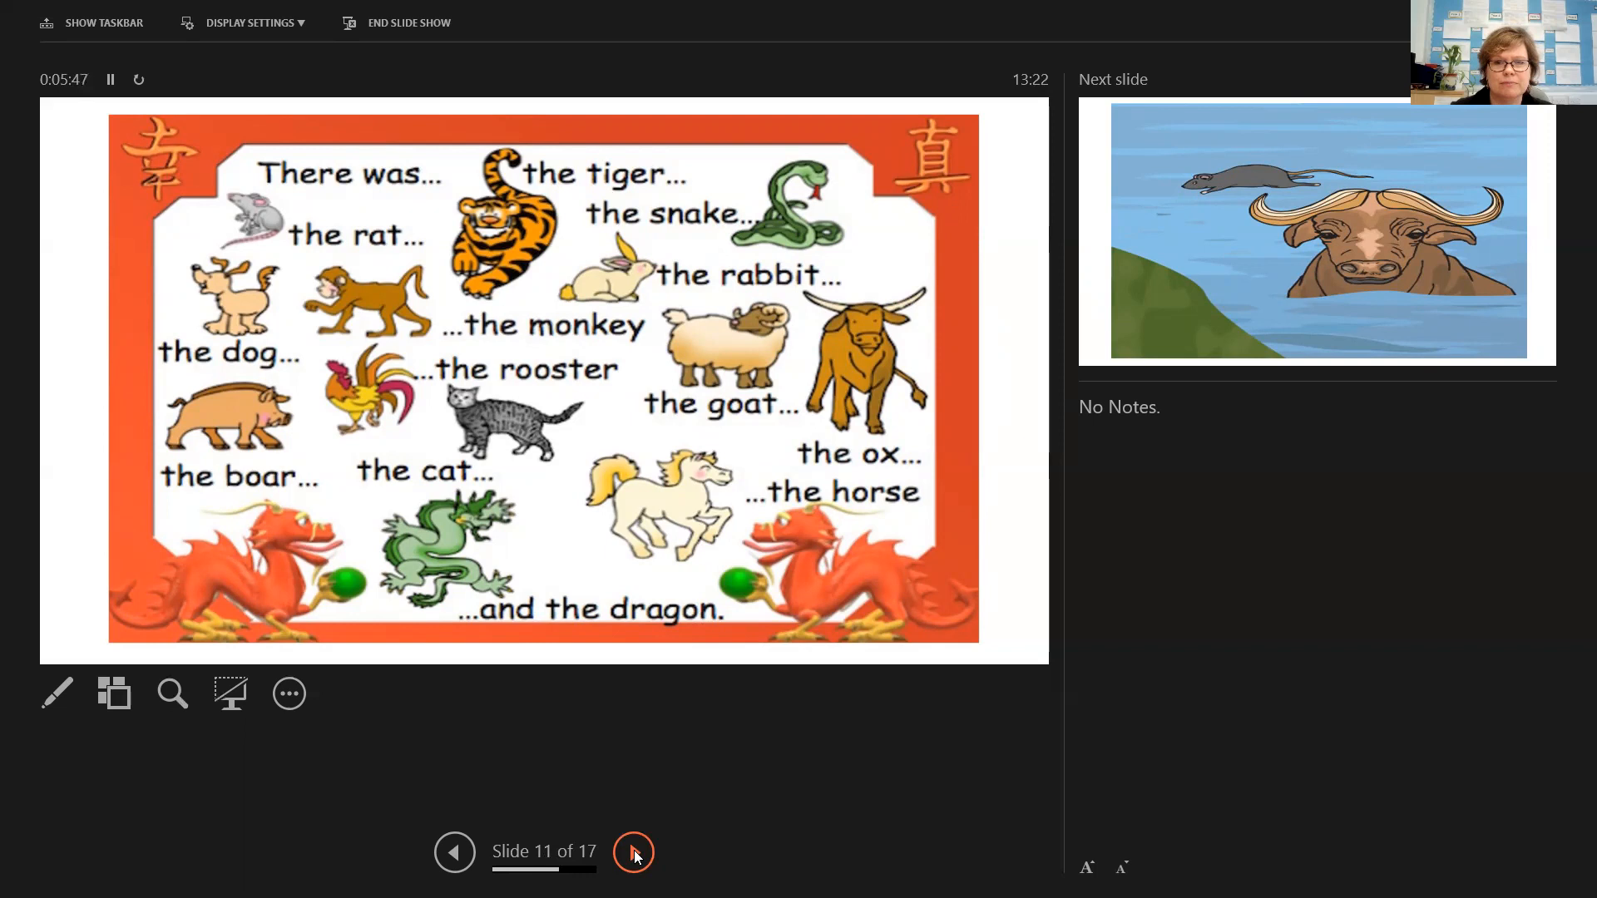
Step: Advance to slide 12, the rat riding the swimming ox across the river
{"action": "left_click", "coordinate": [632, 852]}
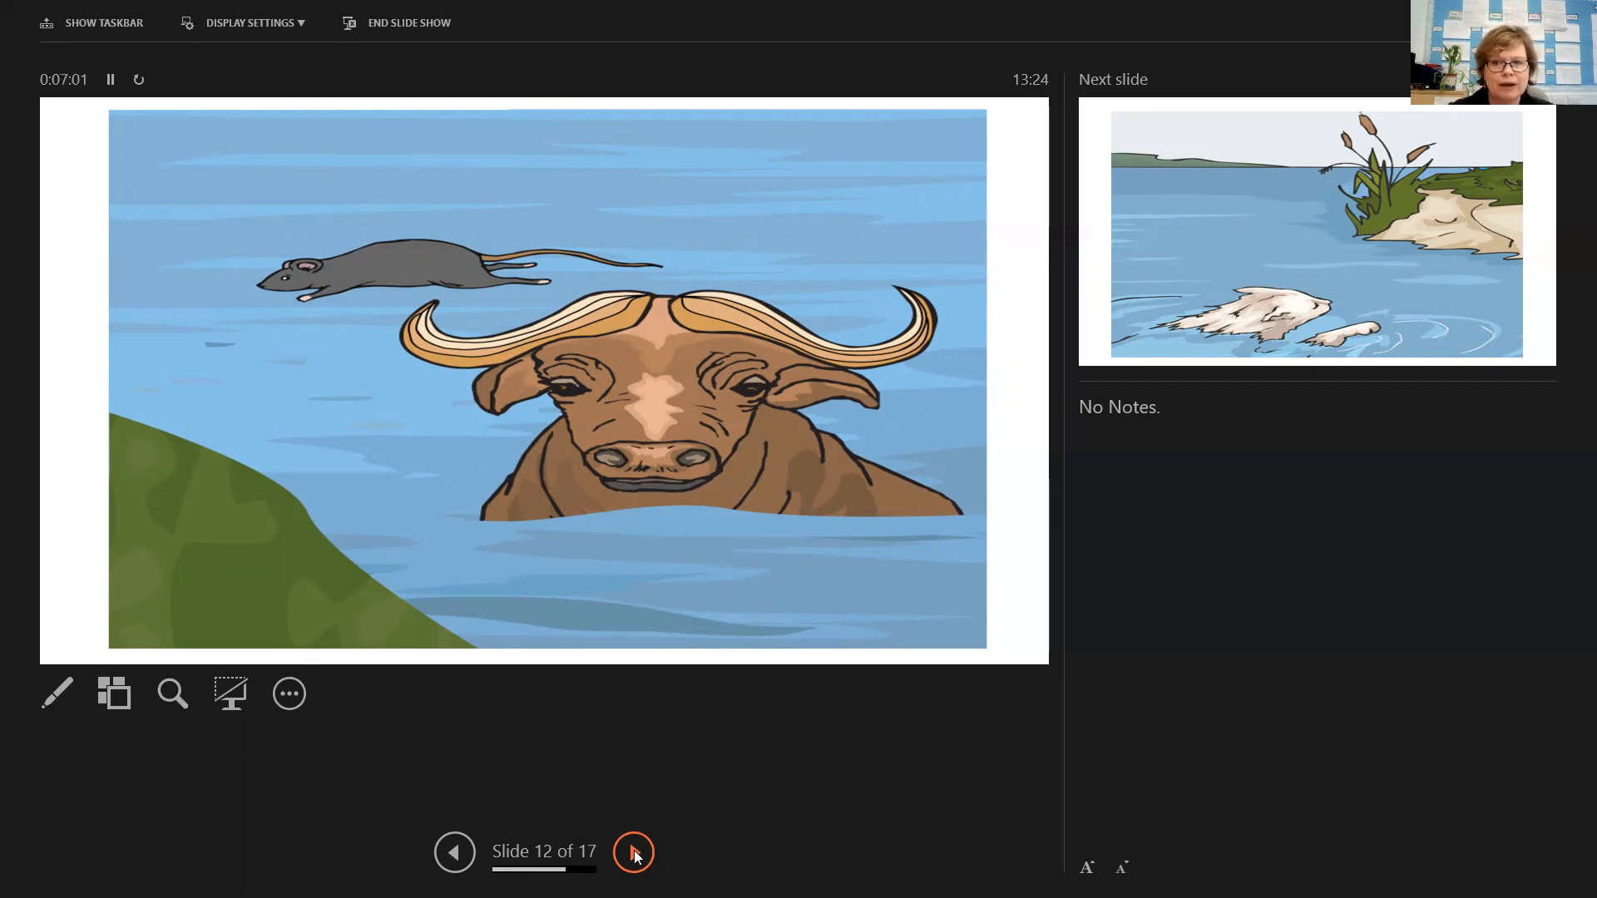
Step: Advance to slide 13, the river bank with a white animal swimming
{"action": "left_click", "coordinate": [633, 853]}
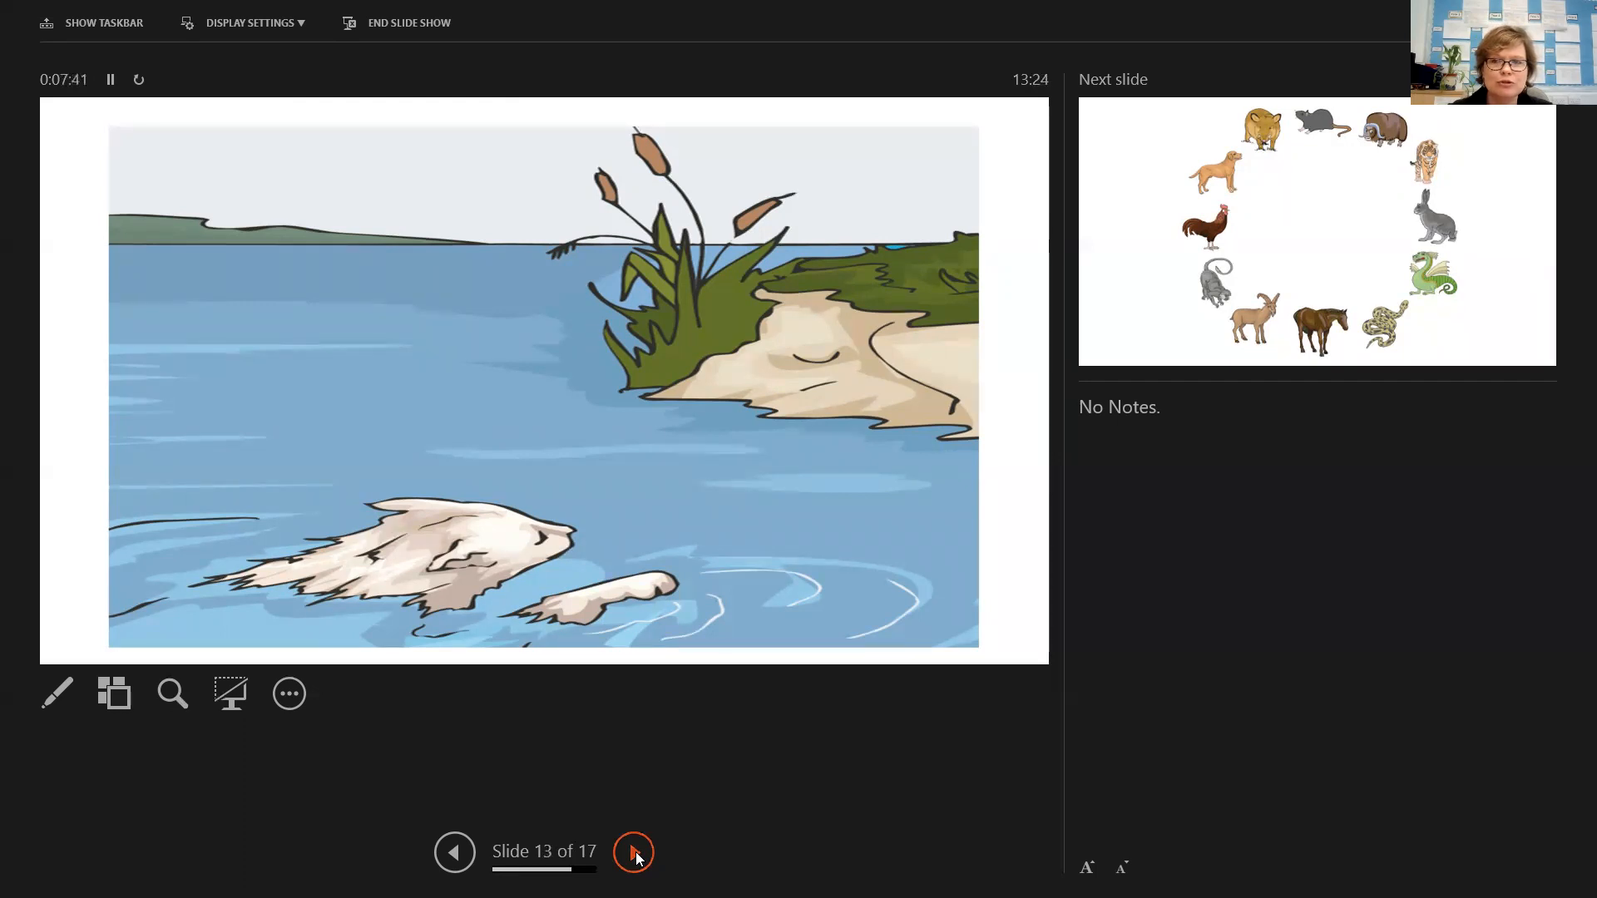
Step: Advance the slideshow to slide 14, the ring of twelve zodiac animals
{"action": "left_click", "coordinate": [632, 851]}
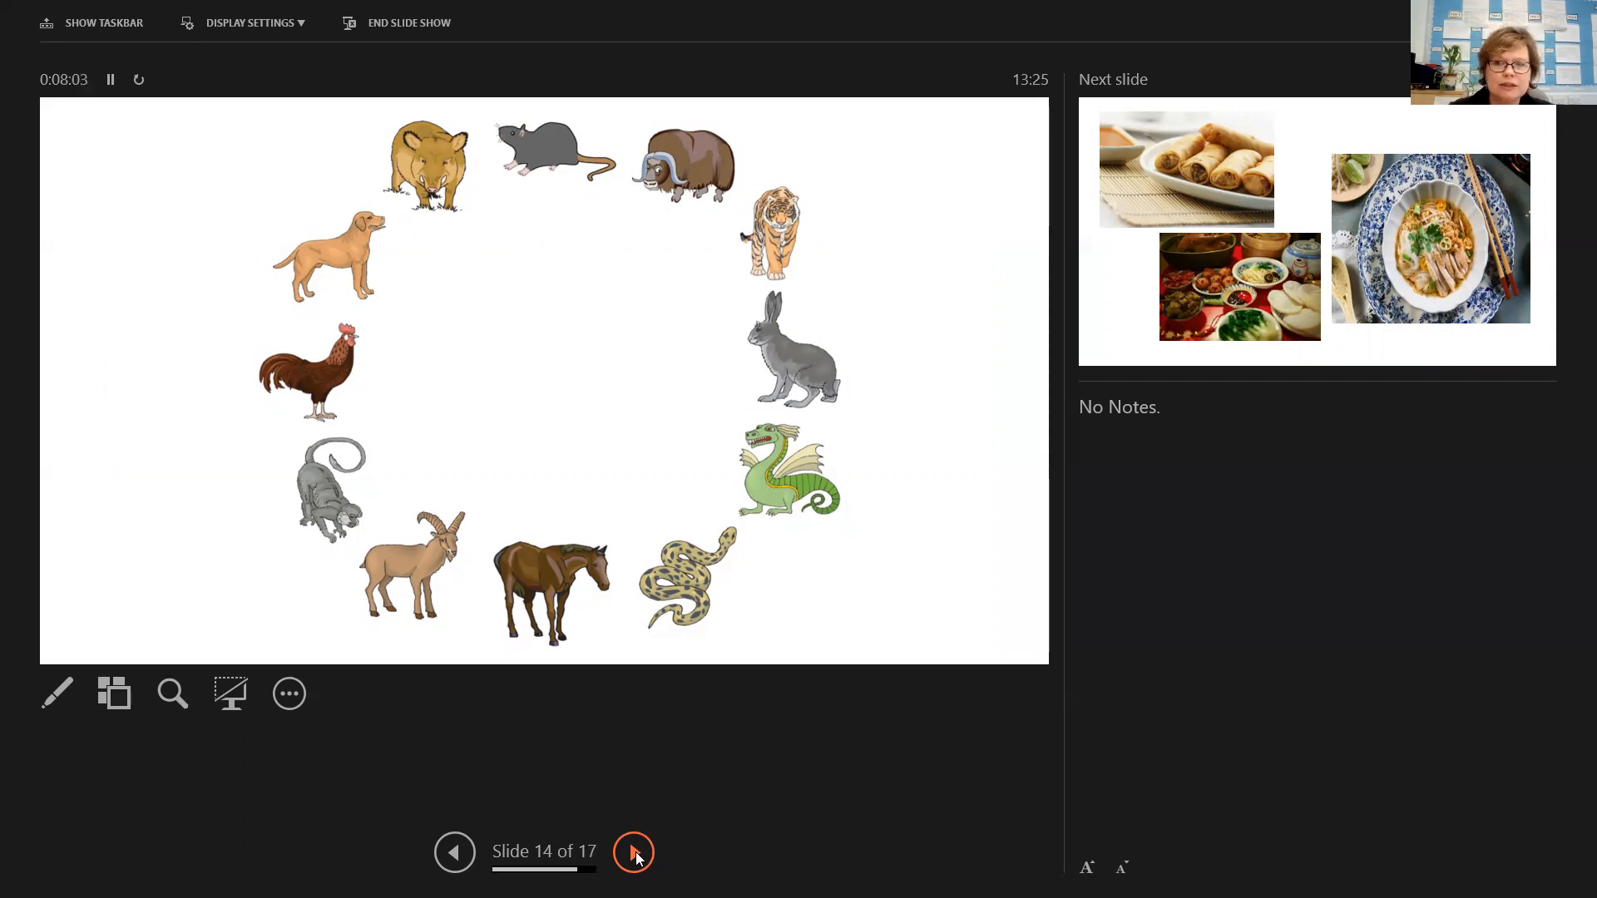
Step: Advance through the food photos and sky lanterns to the celebration collage, slide 17 of 17
{"action": "left_click", "coordinate": [633, 851]}
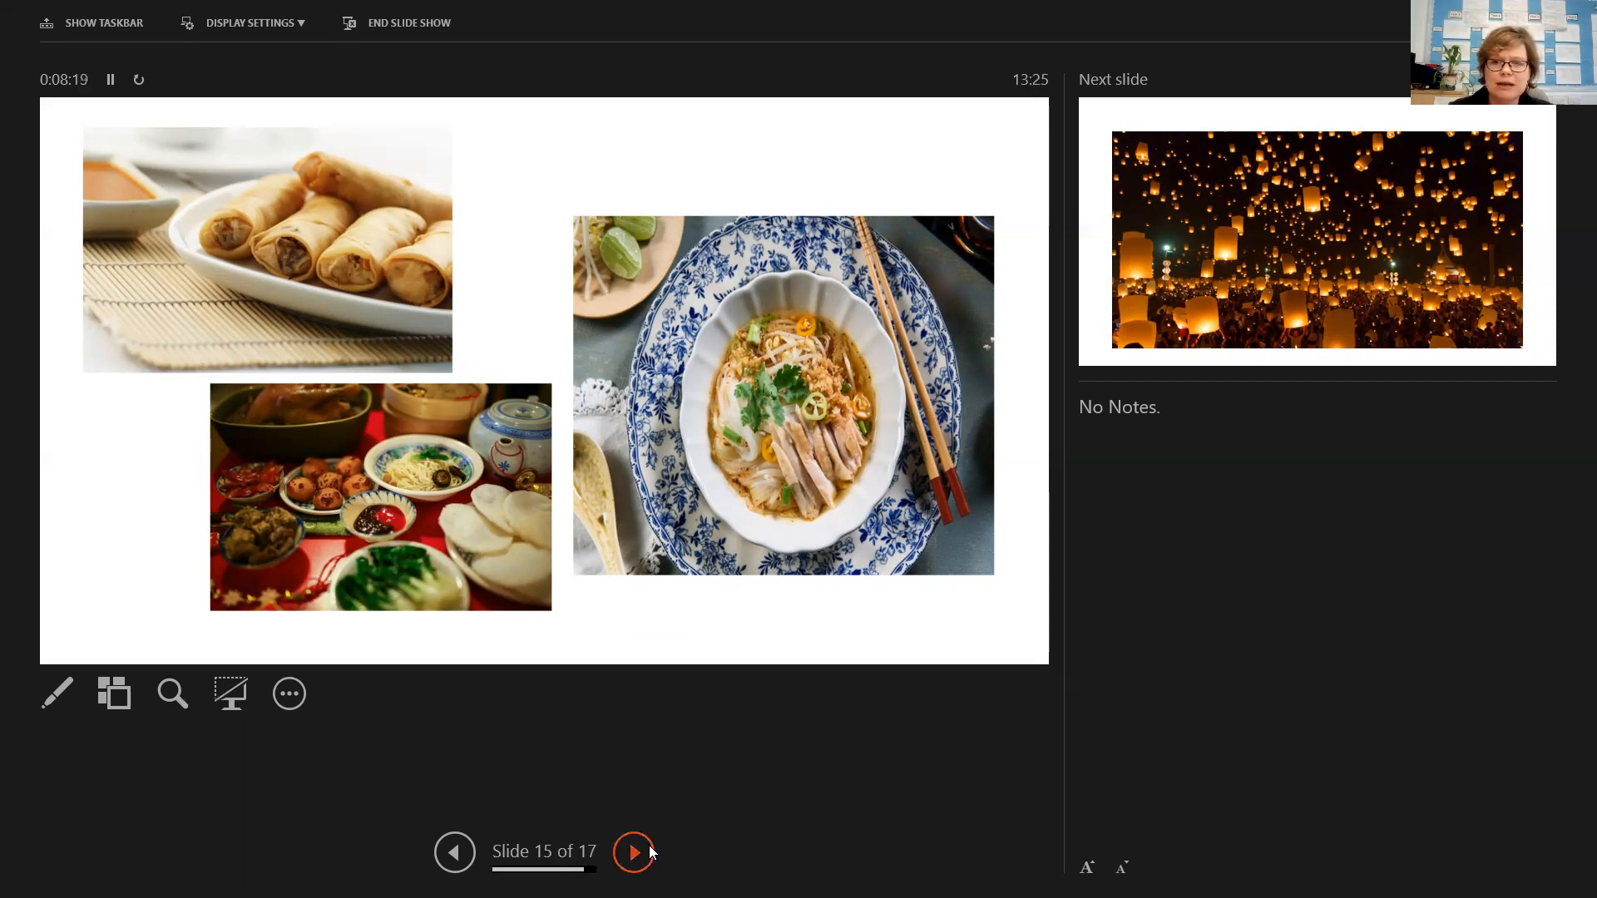
{"action": "left_click", "coordinate": [632, 852]}
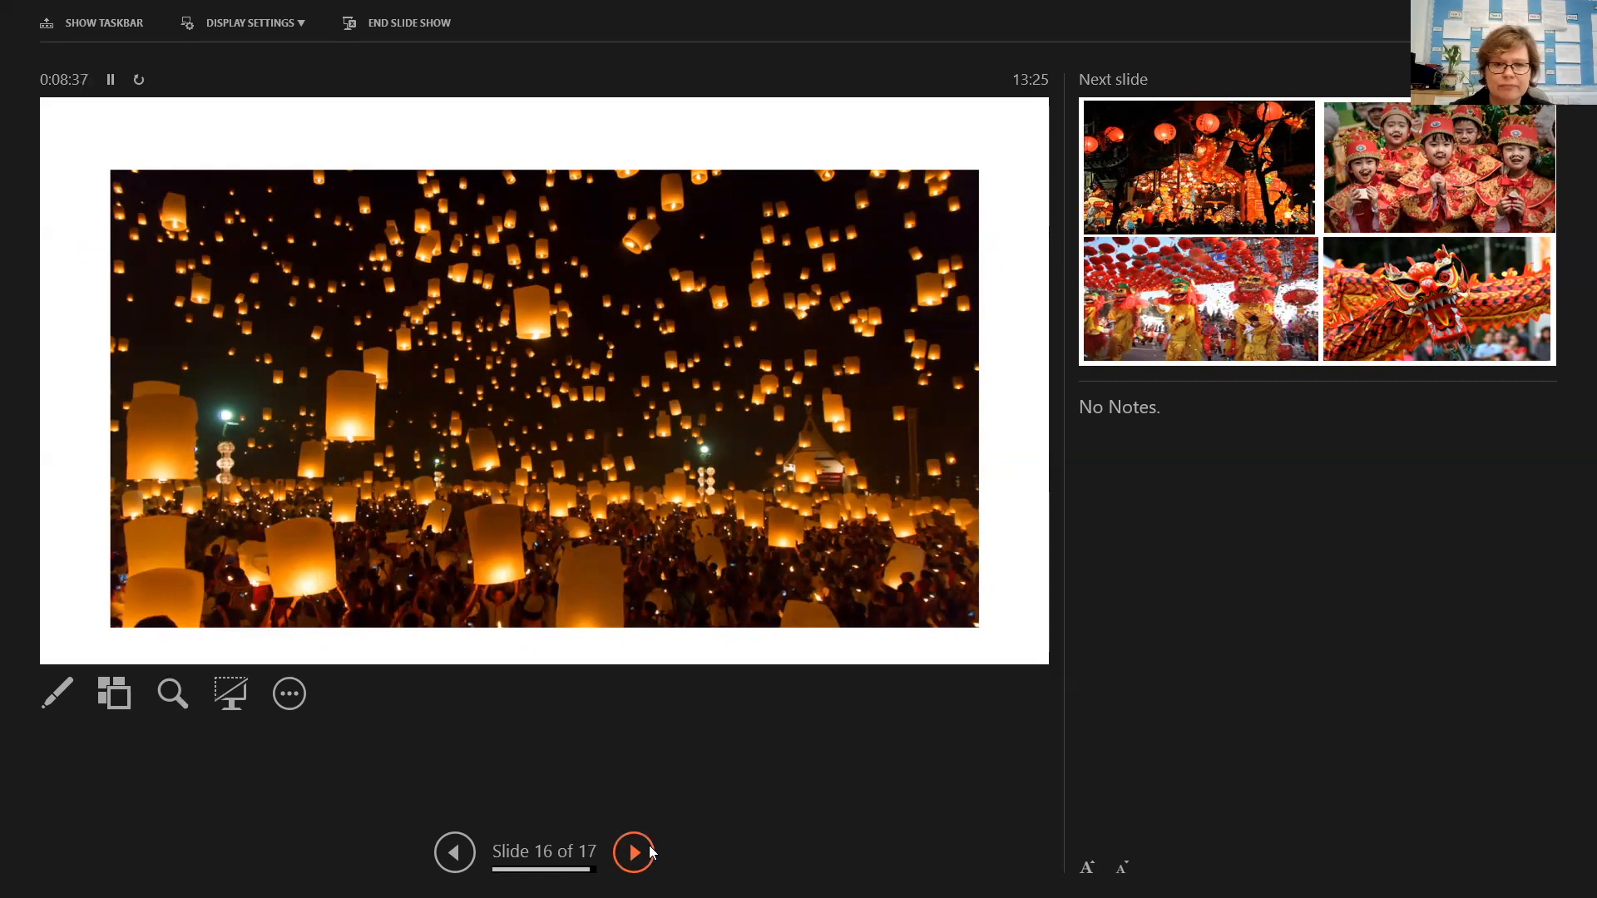
{"action": "left_click", "coordinate": [632, 852]}
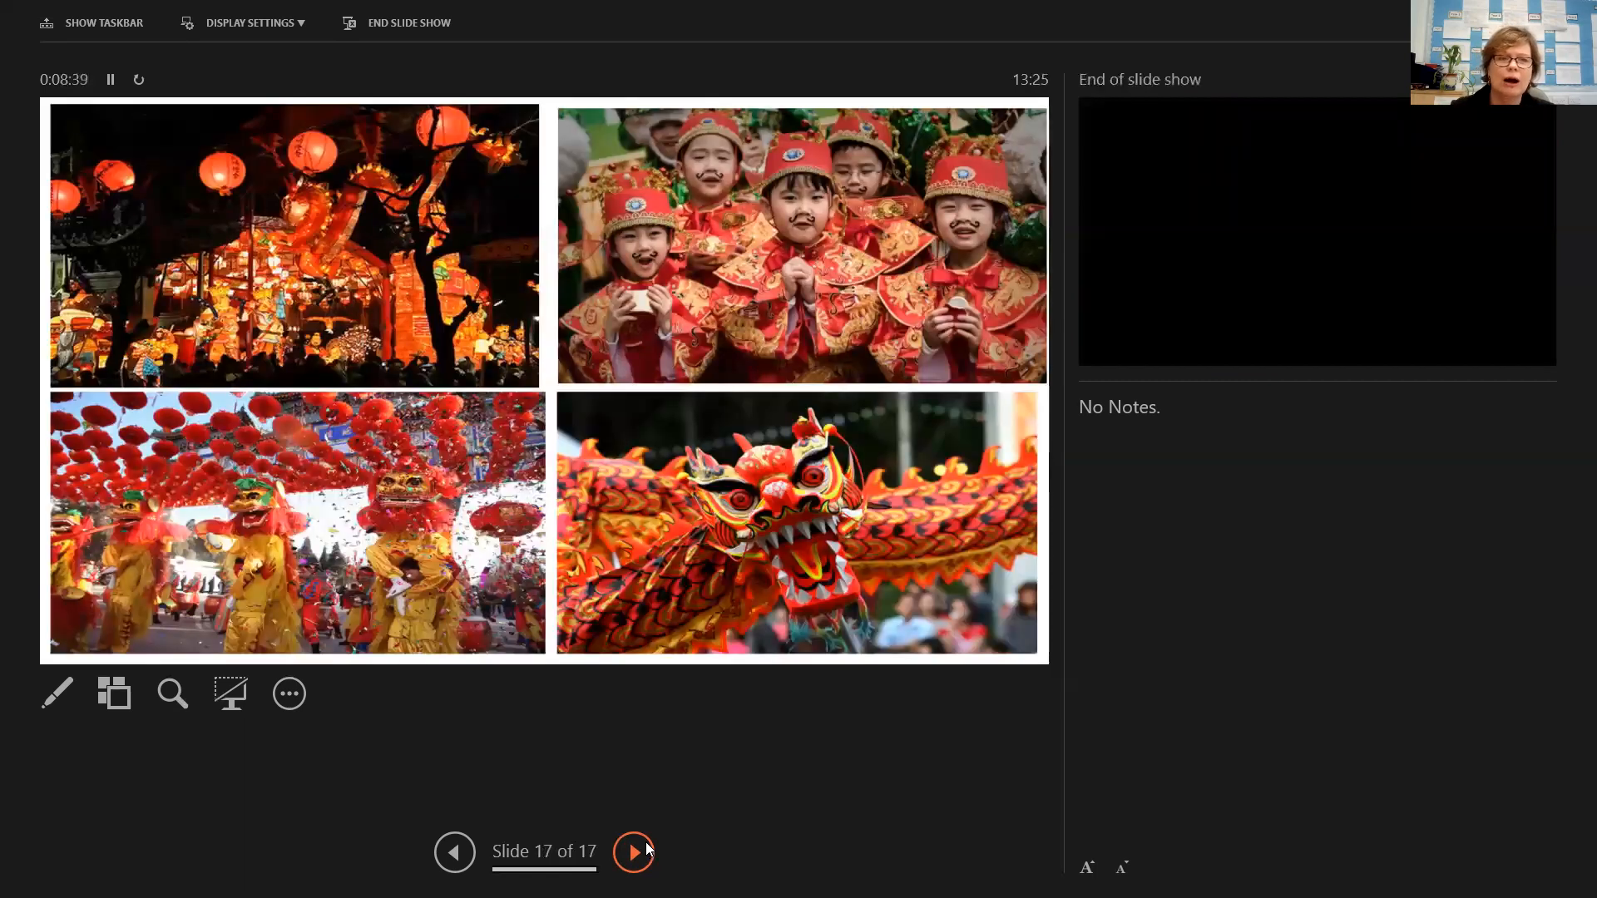